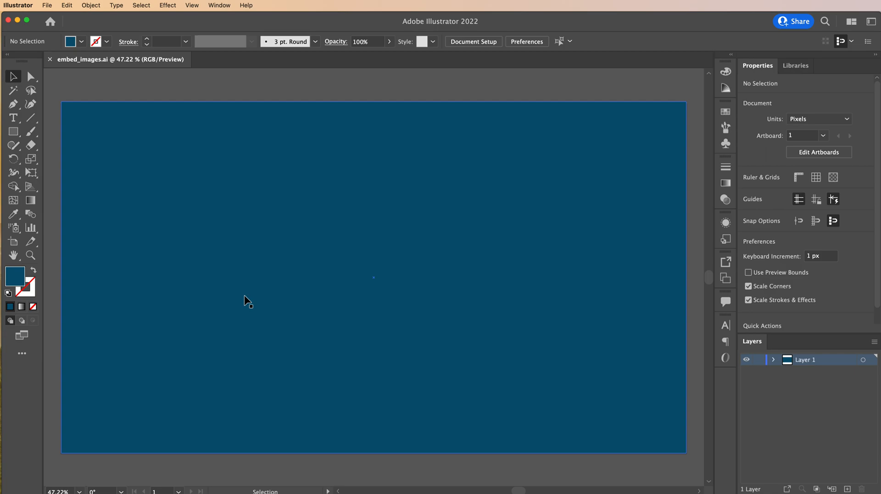
pyautogui.moveTo(152, 23)
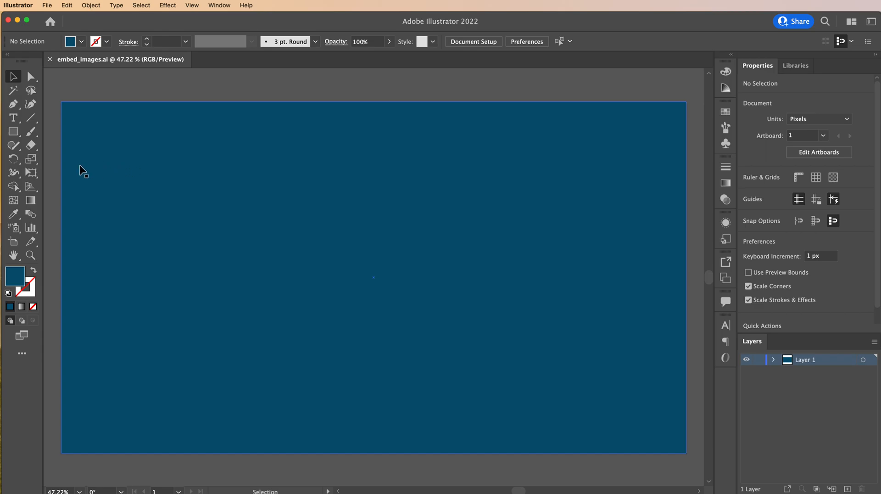
# Use File > Place to pick Beaker.png from the week_02 project folder
pyautogui.click(46, 6)
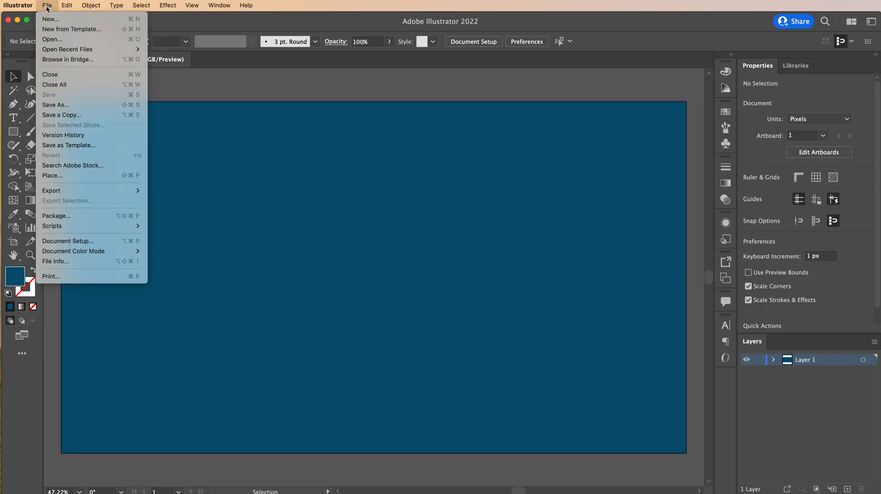
pyautogui.moveTo(52, 175)
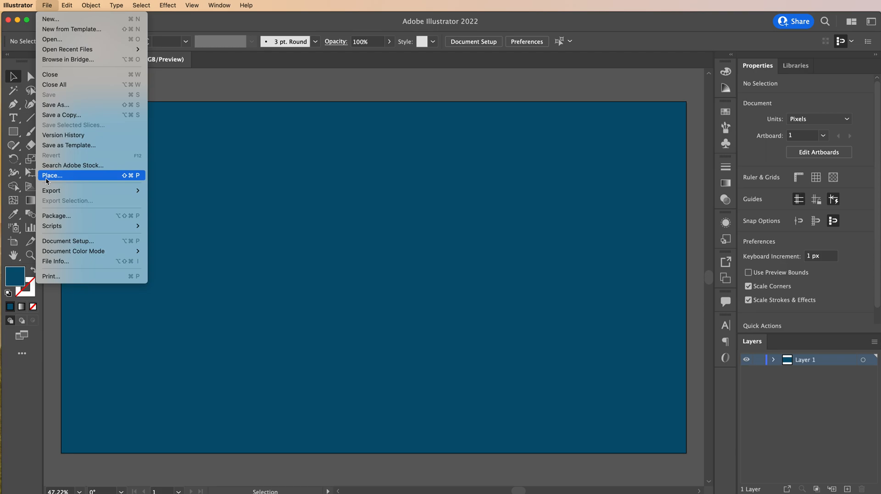
pyautogui.click(52, 175)
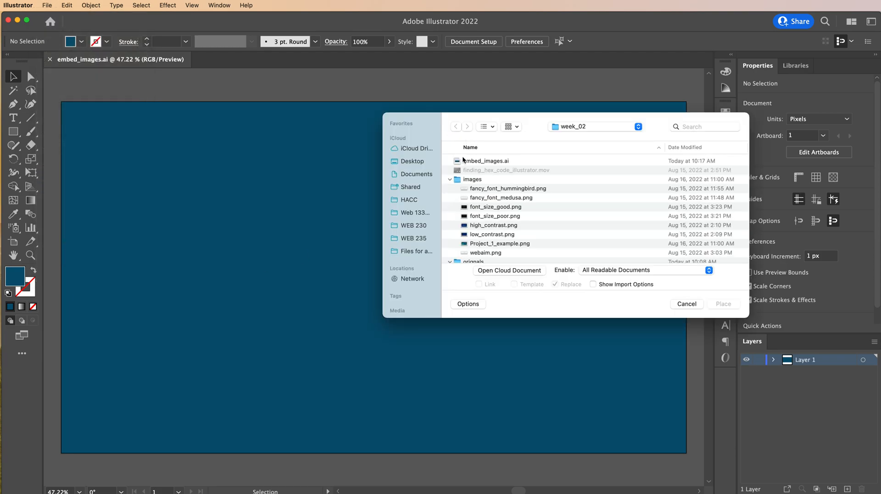
pyautogui.moveTo(469, 179)
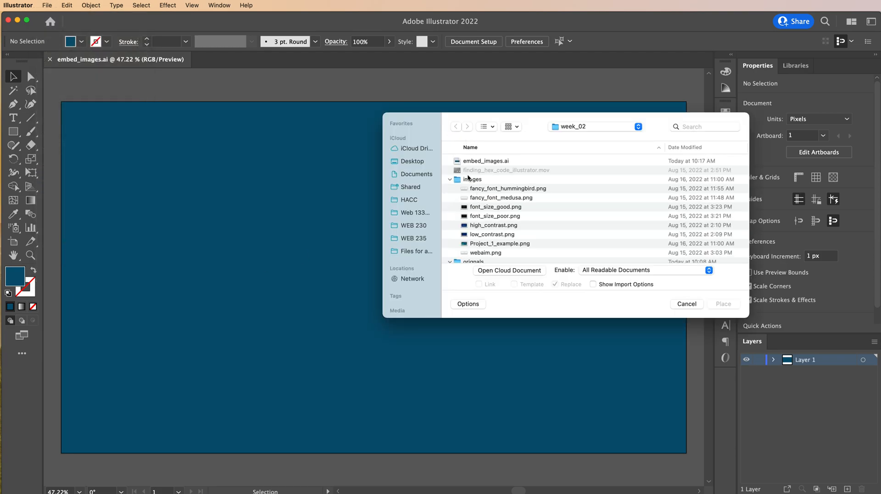
pyautogui.scroll(-3)
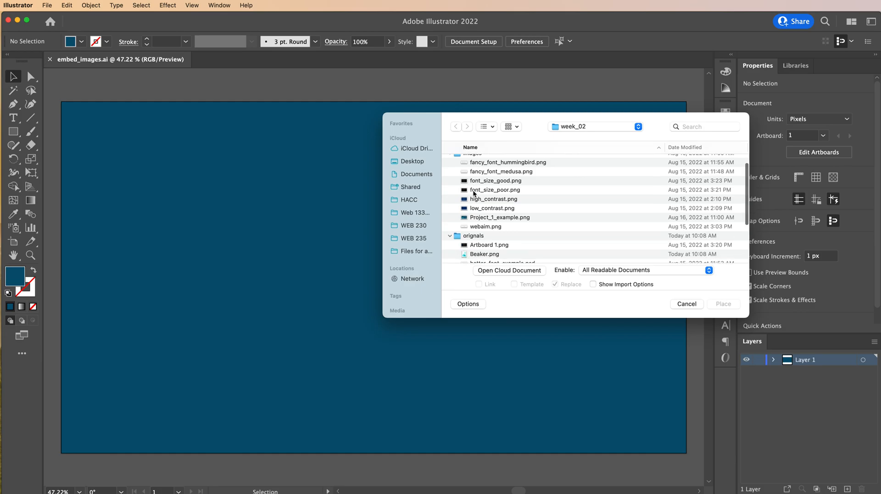
pyautogui.click(494, 199)
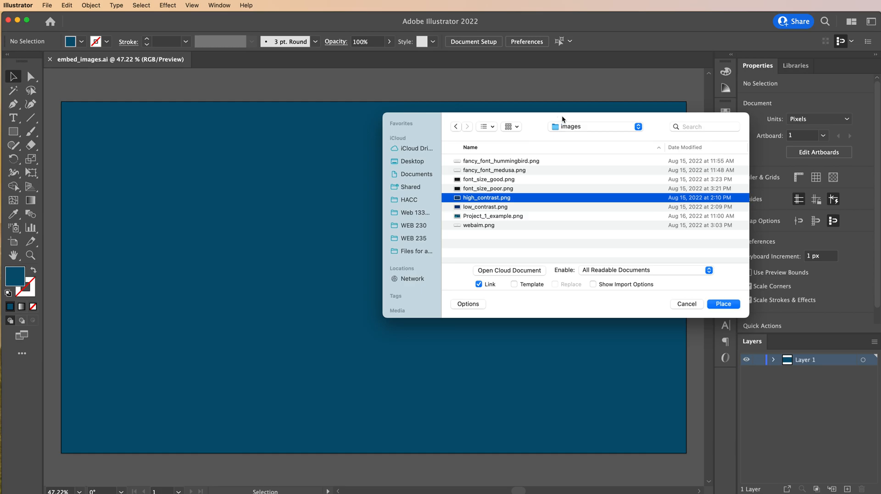
pyautogui.click(456, 125)
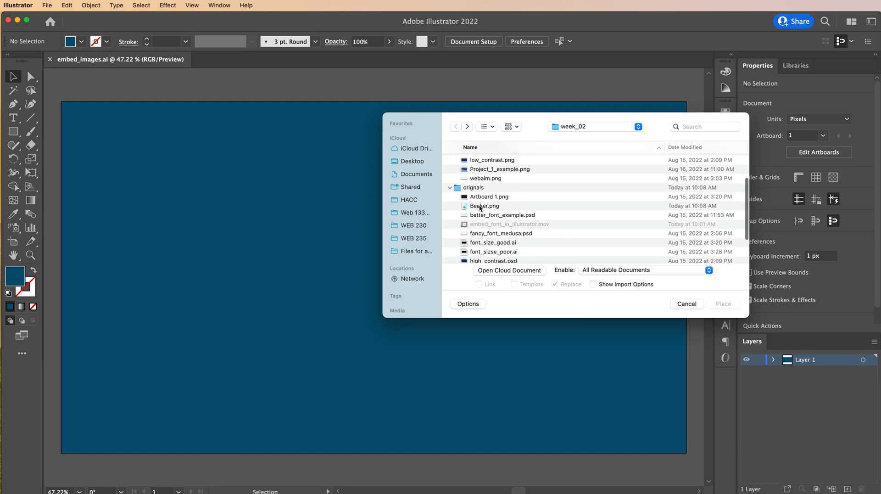
pyautogui.moveTo(457, 299)
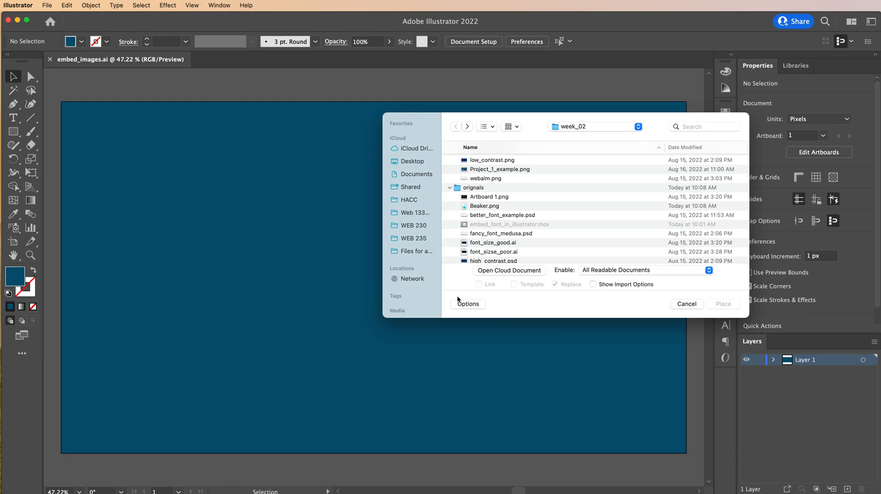
pyautogui.click(486, 206)
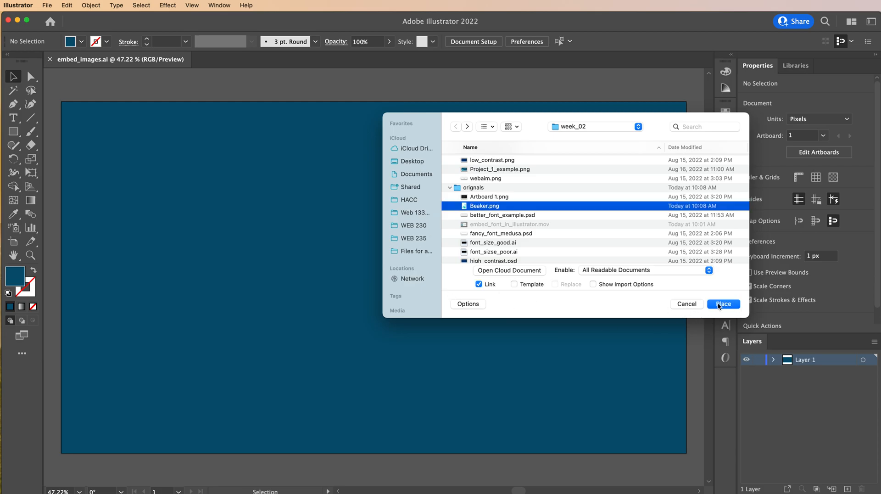
pyautogui.click(724, 304)
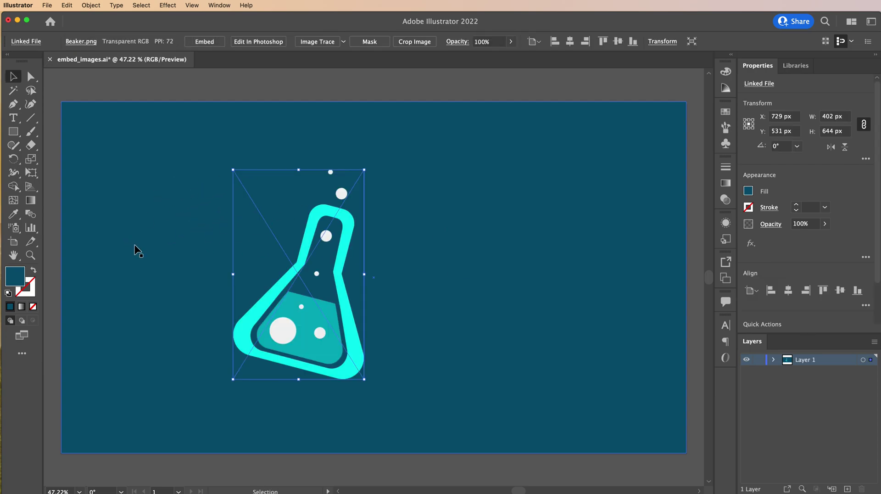
pyautogui.moveTo(365, 376)
pyautogui.write('63')
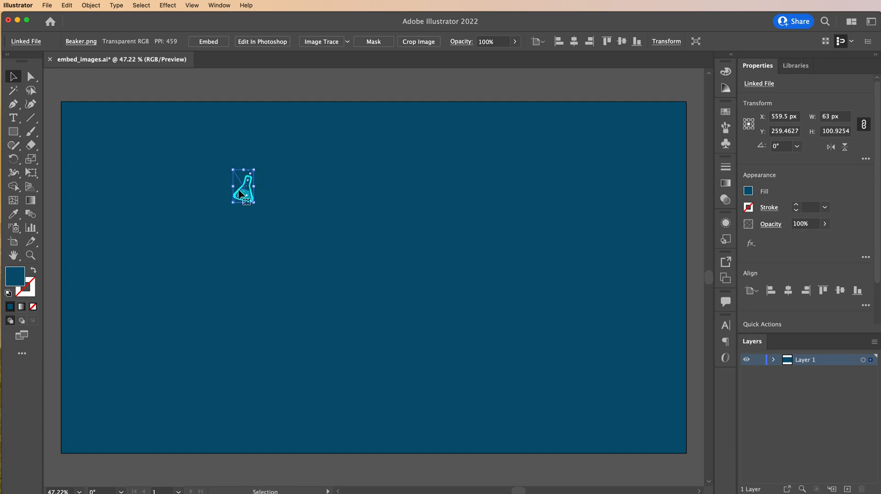
# Move the shrunken beaker (about 63 by 101 px) to the artboard's top-left corner
pyautogui.moveTo(242, 187); pyautogui.dragTo(86, 129)
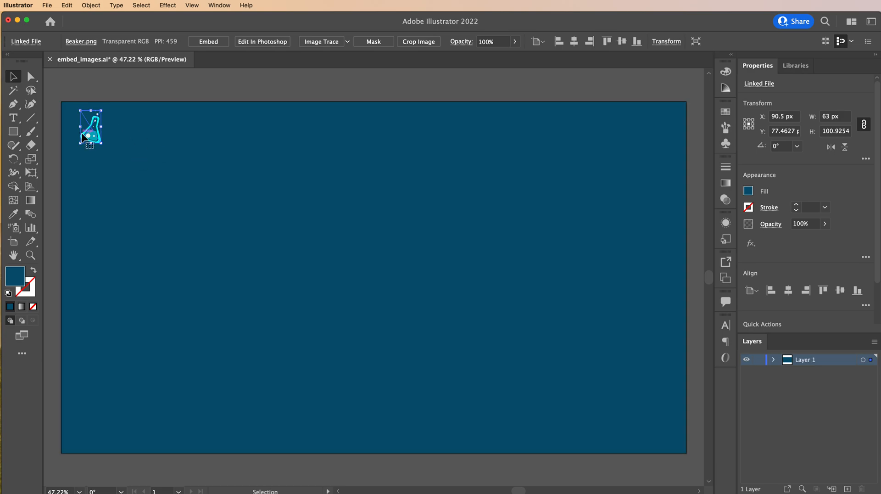
pyautogui.moveTo(149, 140)
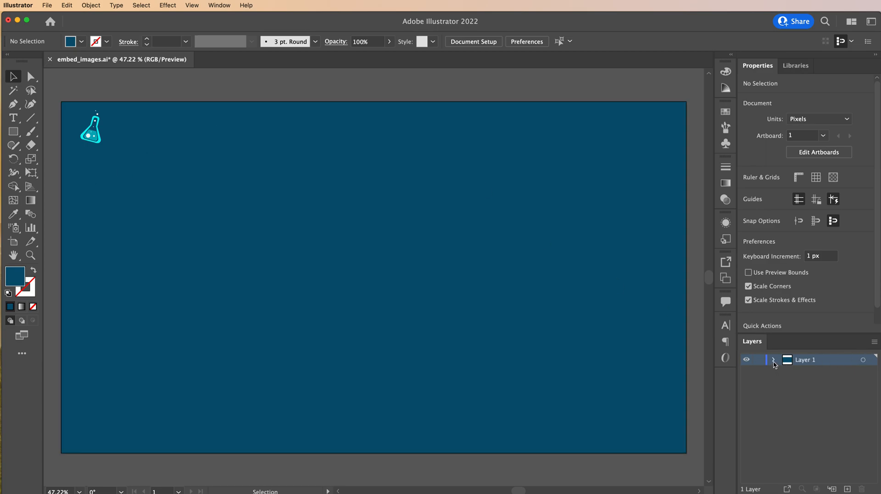
# Expand Layer 1 in the Layers panel to reveal the linked image and rectangle
pyautogui.click(775, 360)
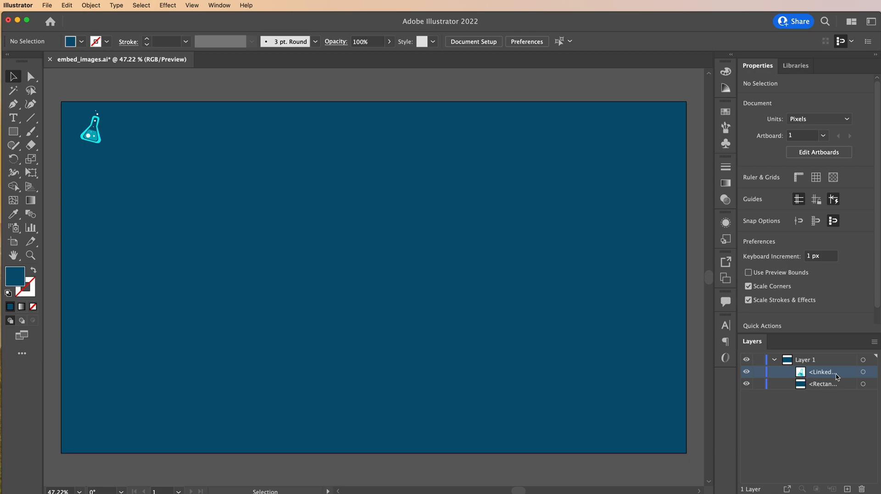
pyautogui.moveTo(754, 345)
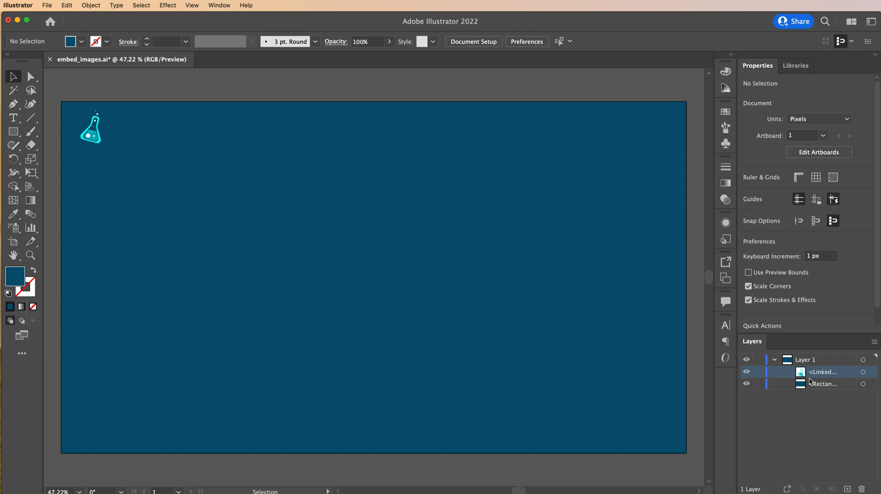
pyautogui.moveTo(854, 365)
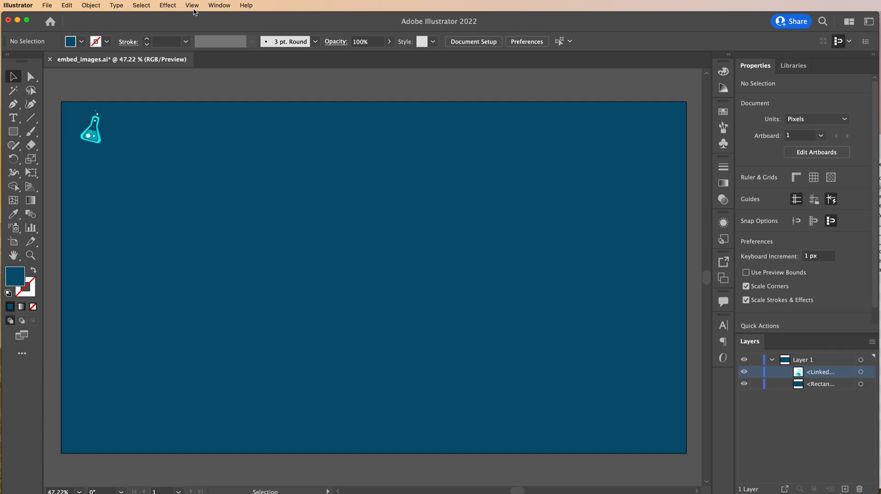
# Show the Links panel via the Window menu, listing Beaker.png
pyautogui.click(220, 6)
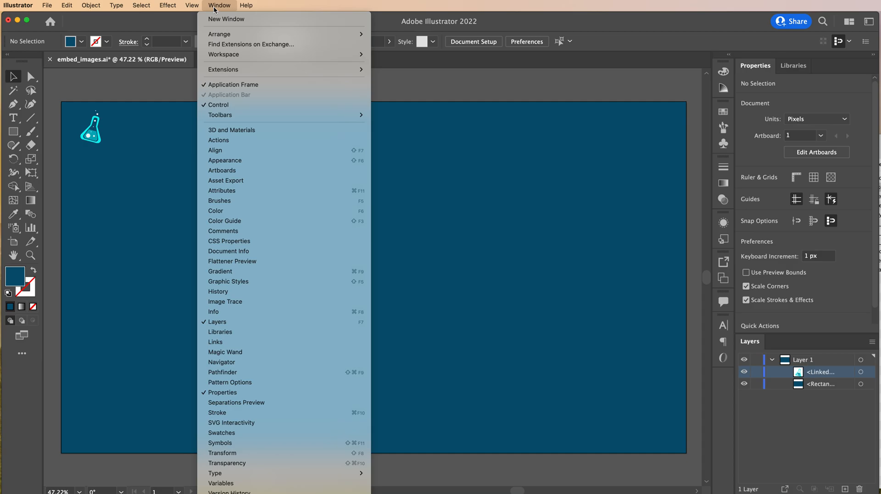
pyautogui.moveTo(225, 351)
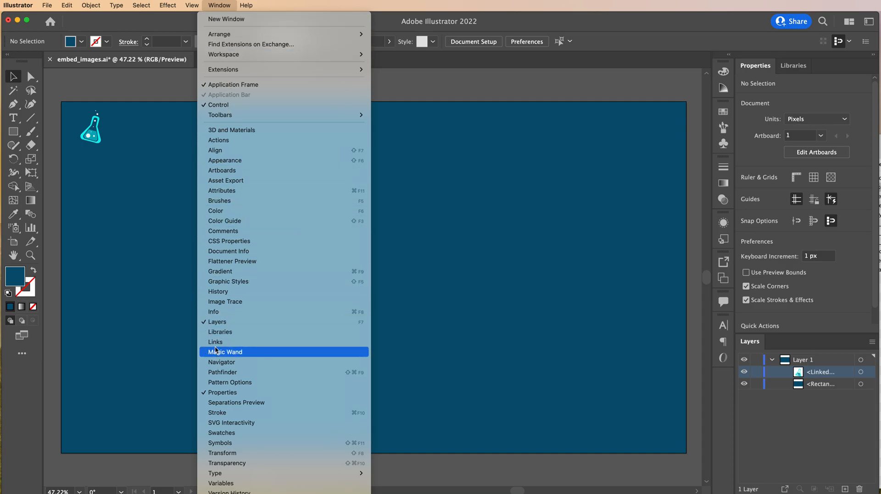
pyautogui.click(215, 341)
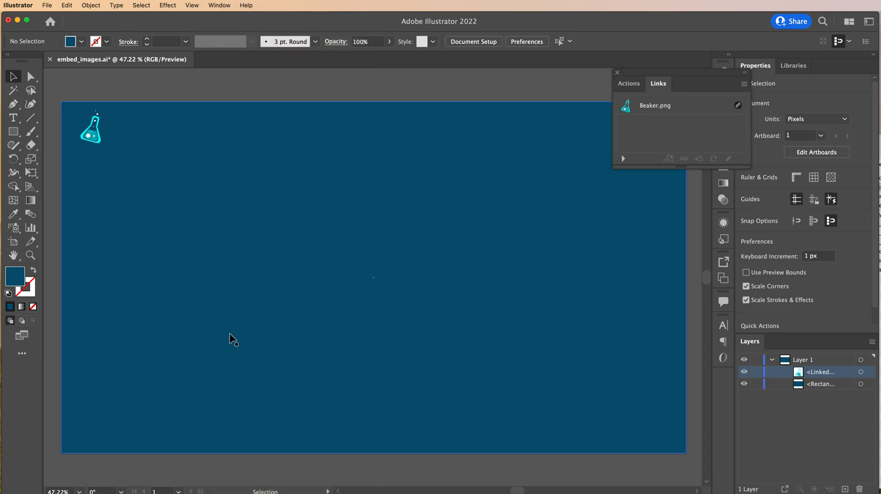
pyautogui.moveTo(701, 109)
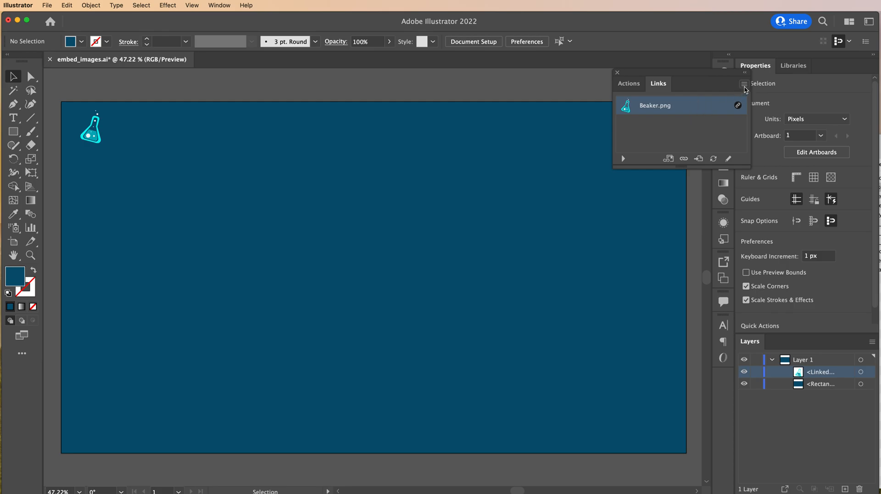
# Embed Beaker.png from the Links panel menu so Layers lists it as <Image>
pyautogui.click(744, 83)
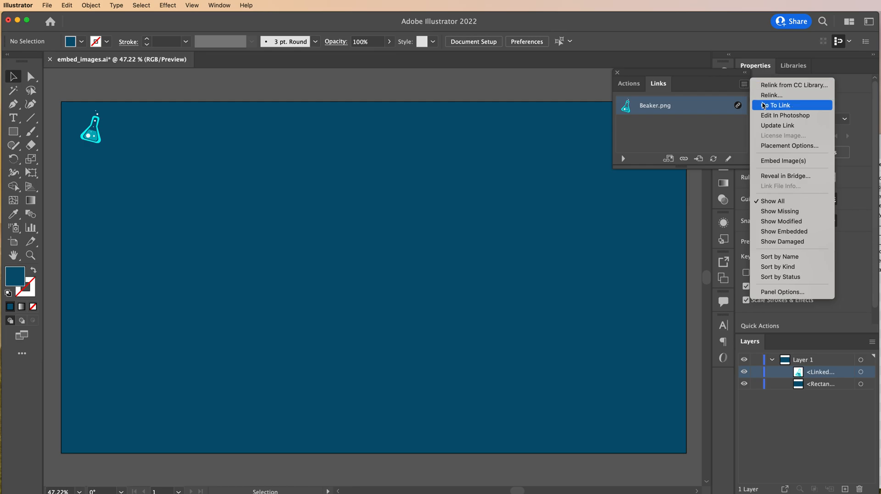
pyautogui.moveTo(782, 160)
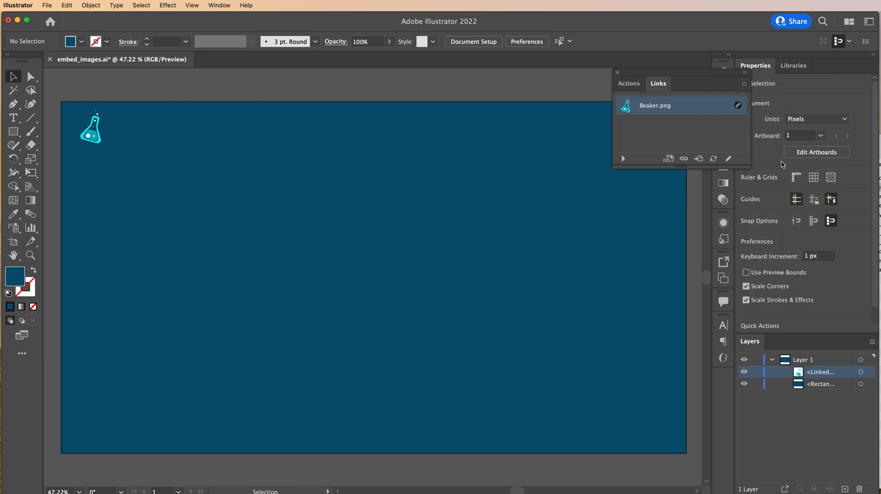
pyautogui.click(654, 105)
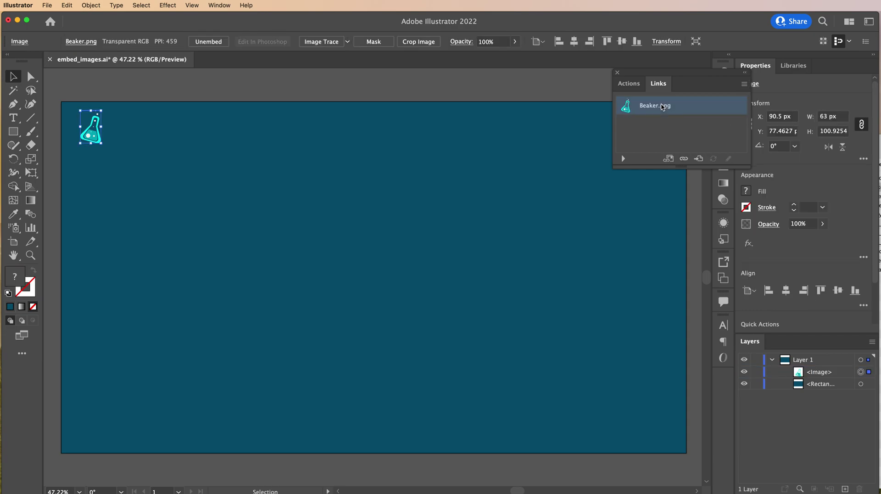
pyautogui.moveTo(747, 331)
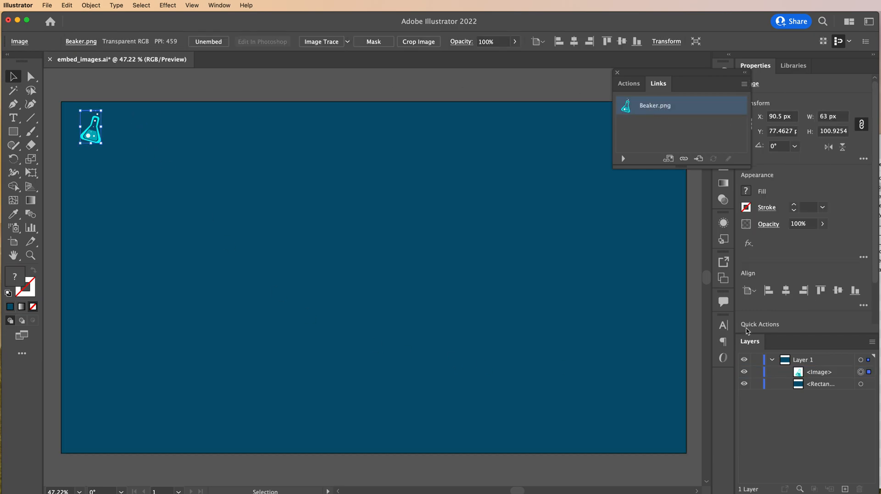
pyautogui.moveTo(824, 378)
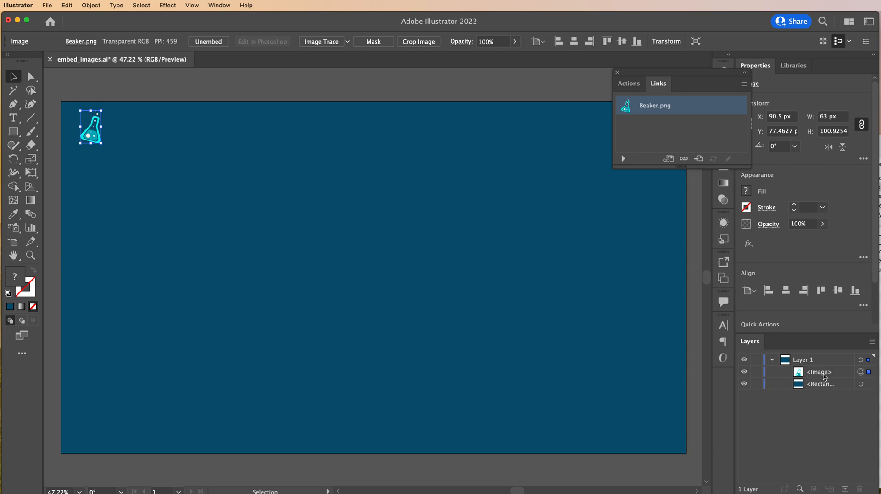
pyautogui.moveTo(834, 377)
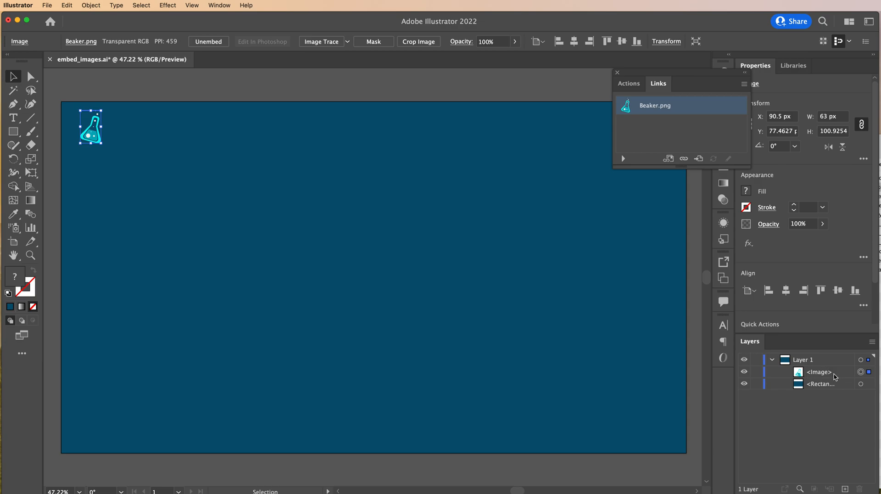
pyautogui.moveTo(821, 378)
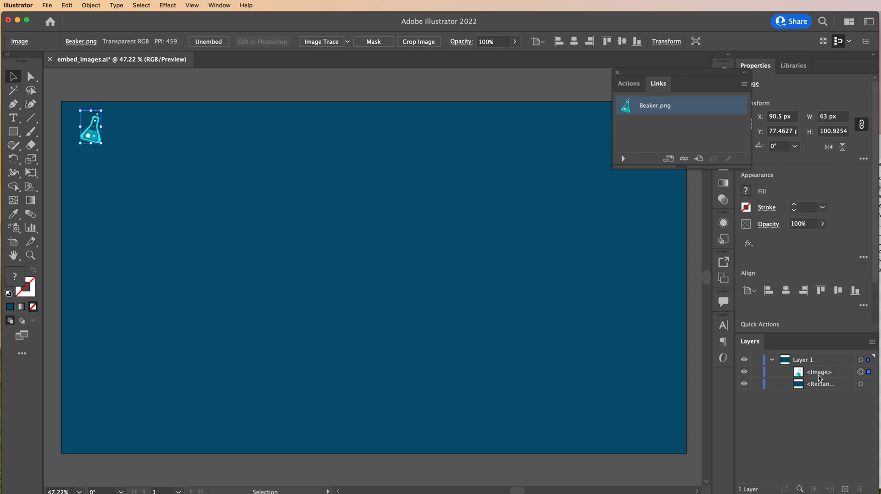
pyautogui.moveTo(800, 345)
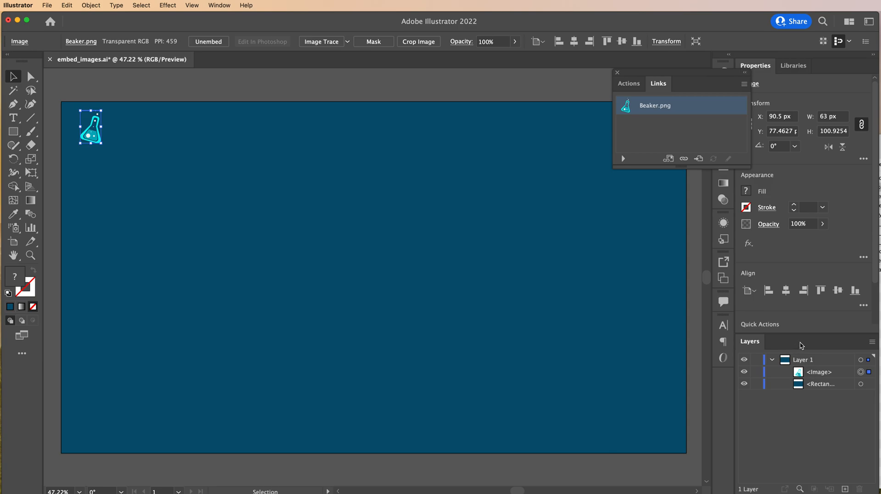